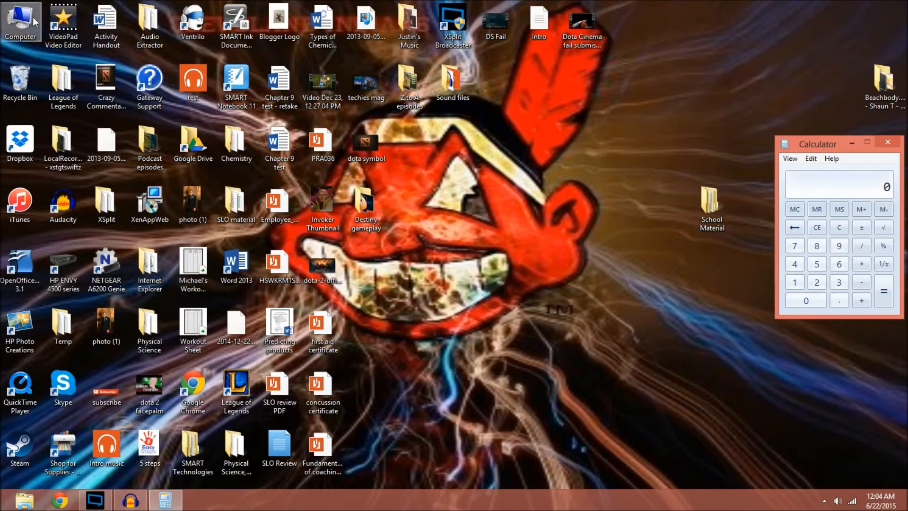
- Open System properties from the Computer desktop icon's right-click menu
right_click(19, 19)
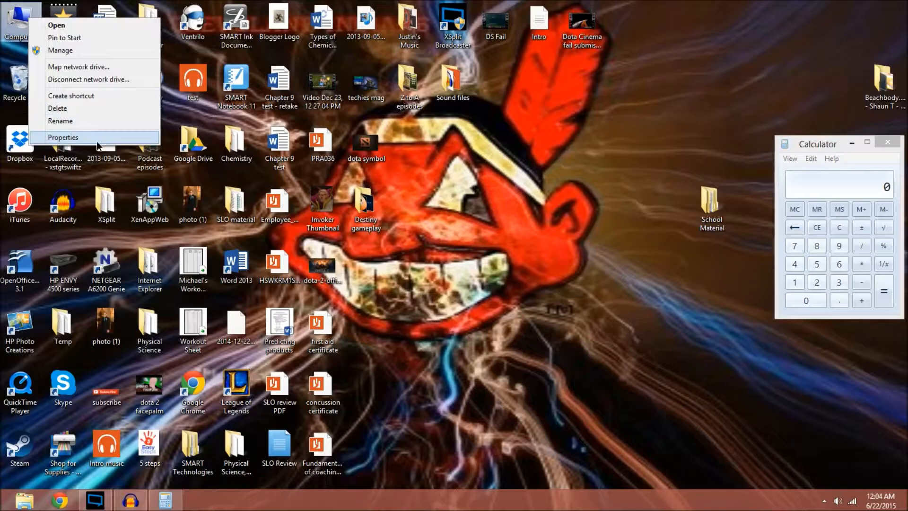
click(64, 137)
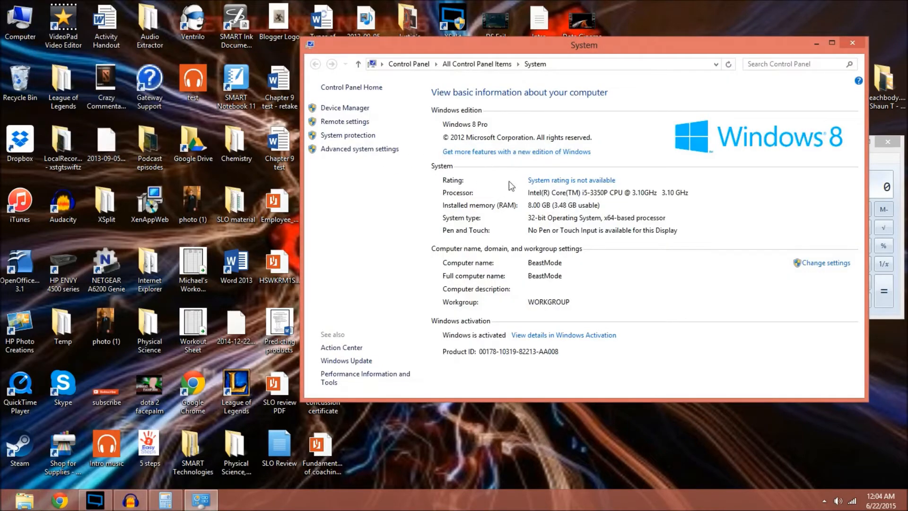
mouse_move(523, 206)
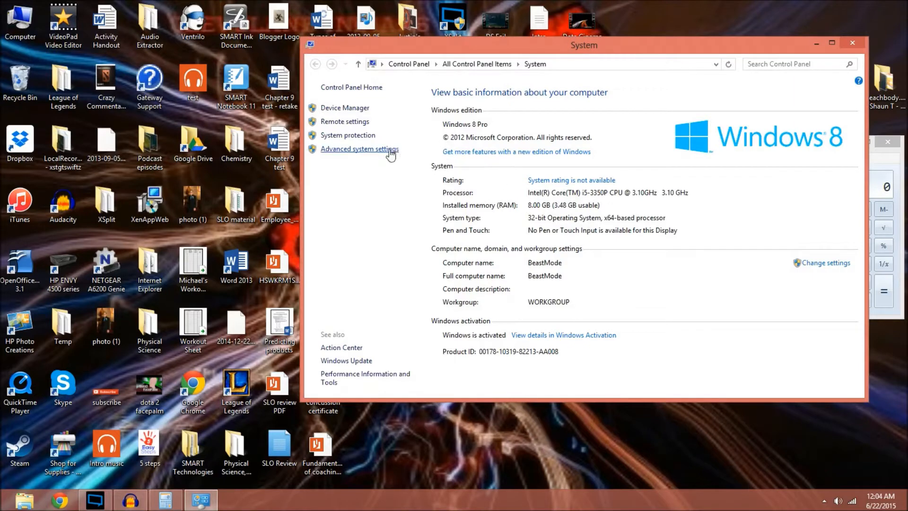
- Go from Advanced system settings through Performance Options to the Virtual Memory dialog
click(359, 149)
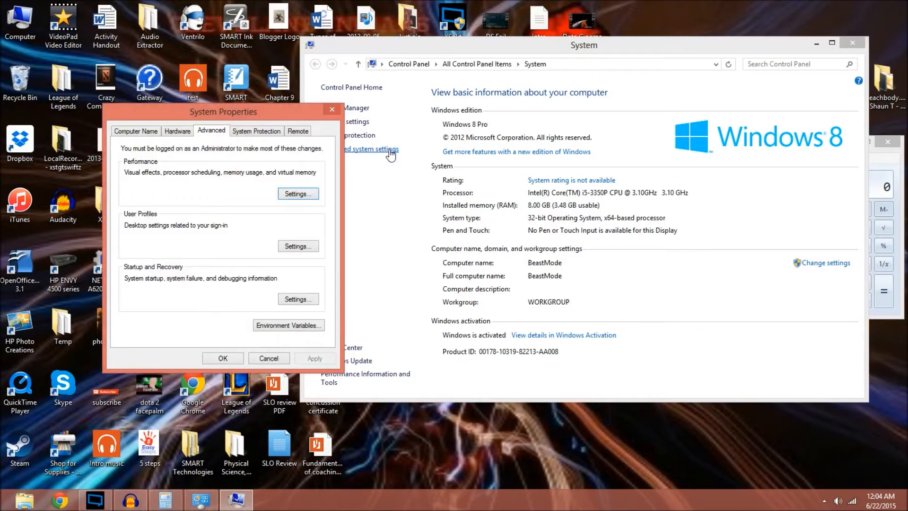
mouse_move(309, 181)
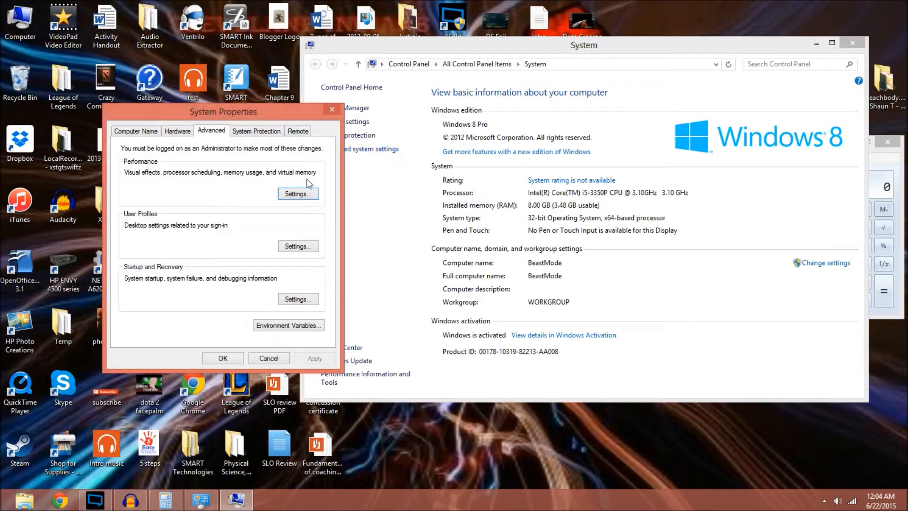
click(297, 194)
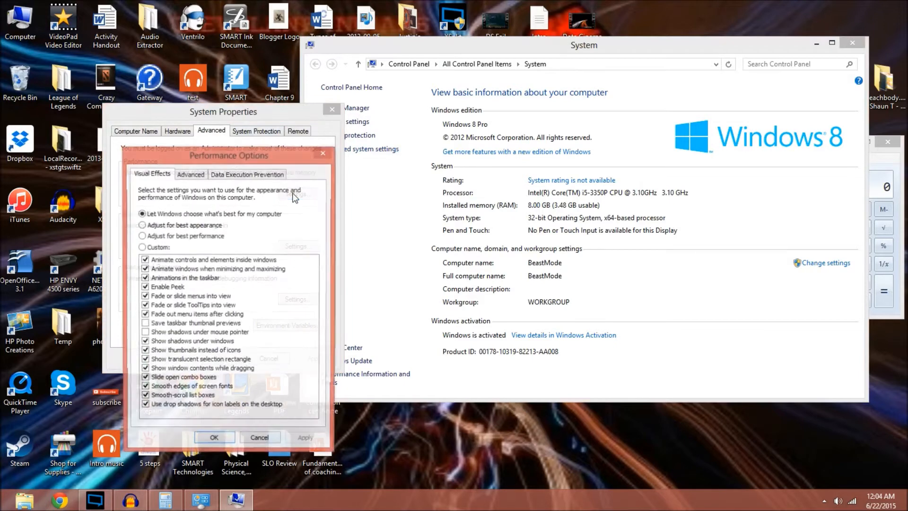
click(190, 174)
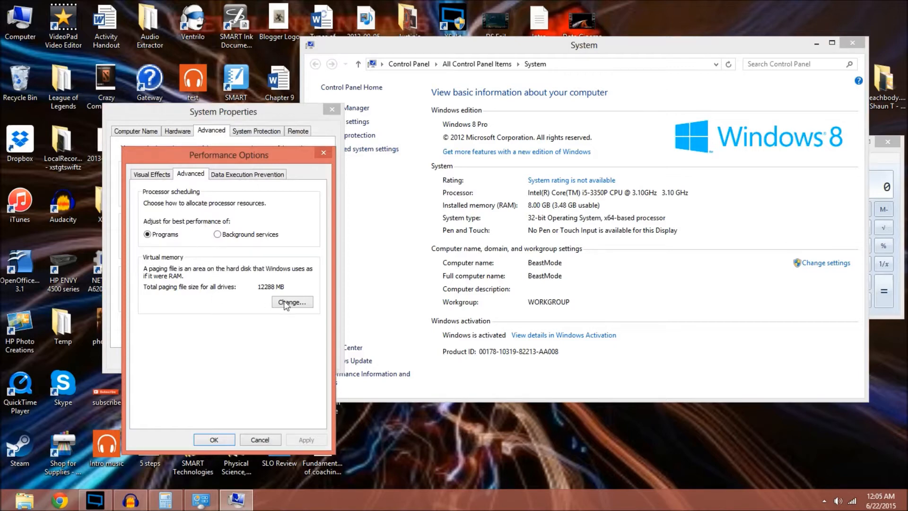
click(291, 302)
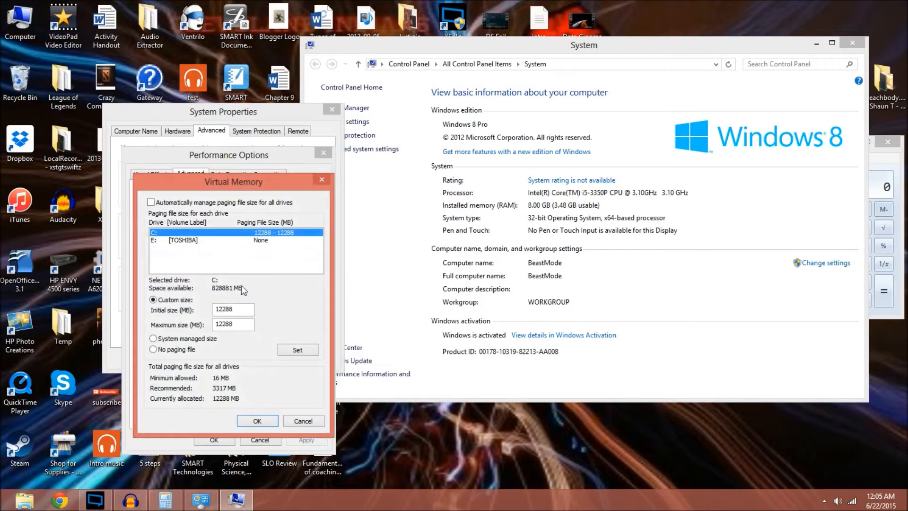
mouse_move(207, 288)
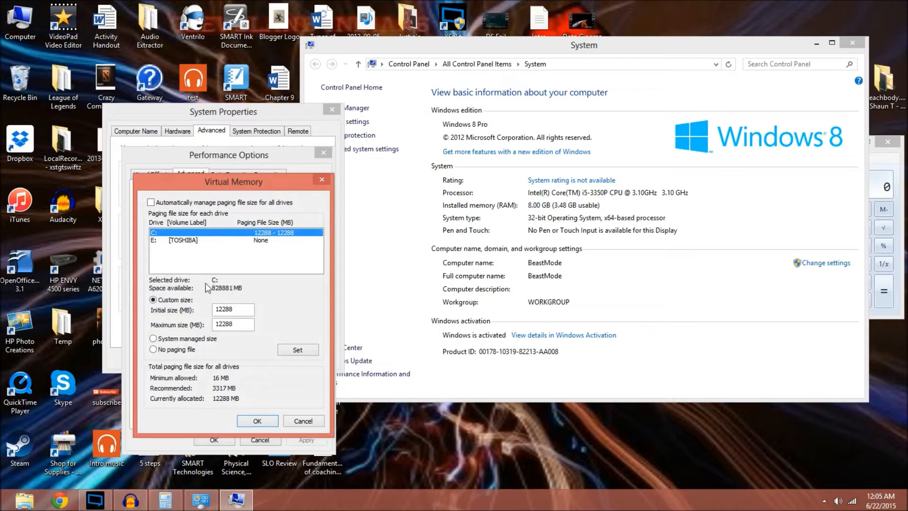
mouse_move(211, 297)
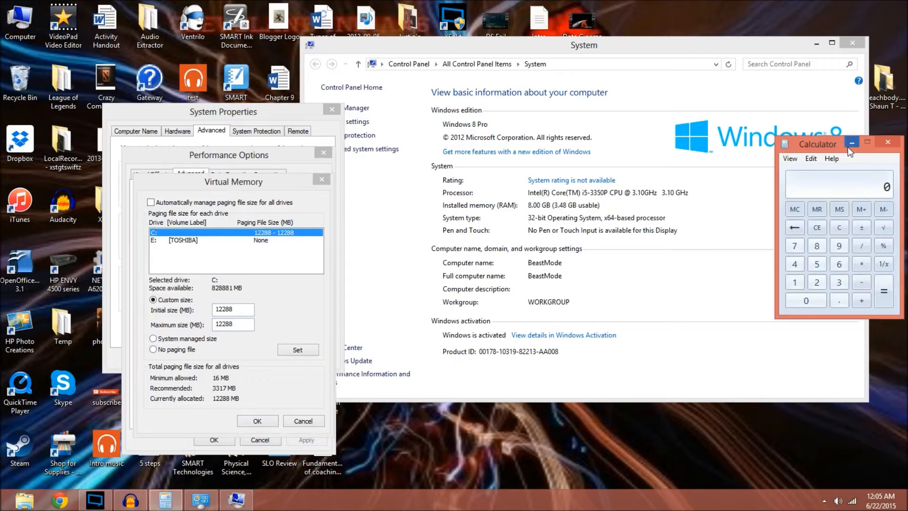
- Move Calculator beside the Virtual Memory dialog and enter the 12288 paging size
drag(817, 144, 567, 233)
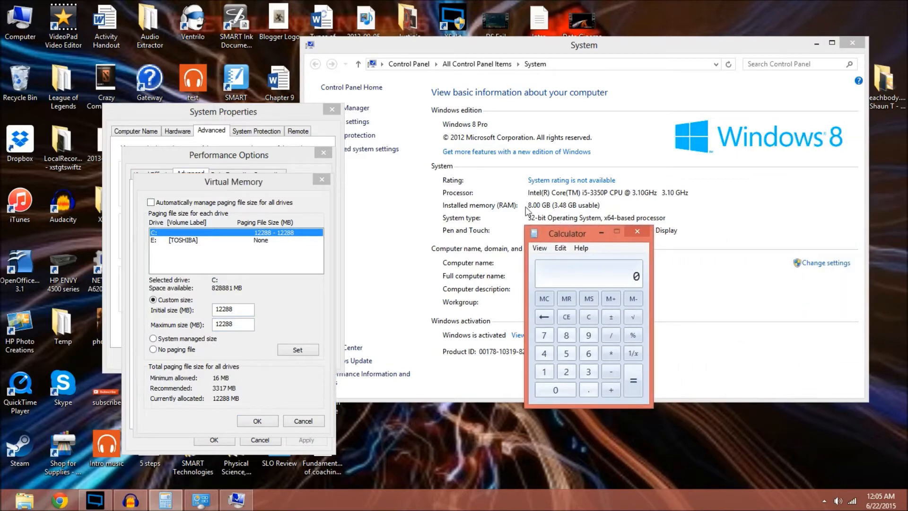
mouse_move(539, 209)
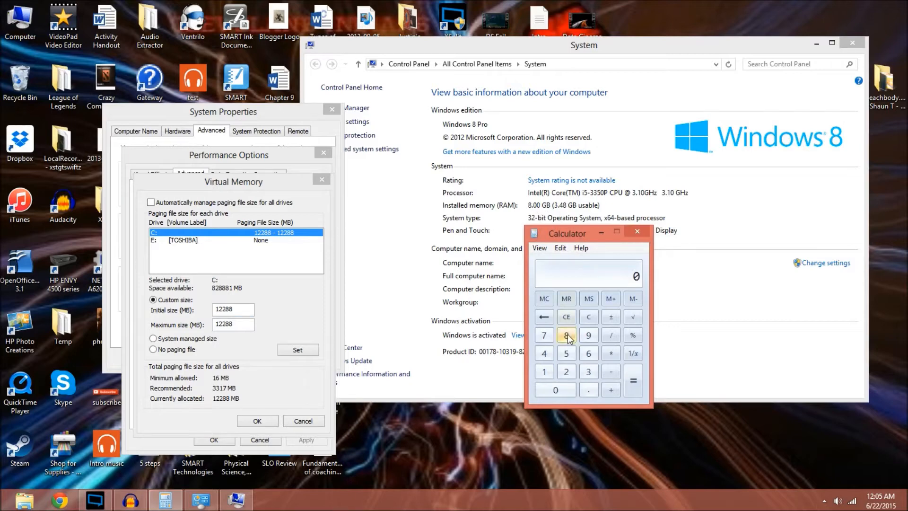
click(566, 335)
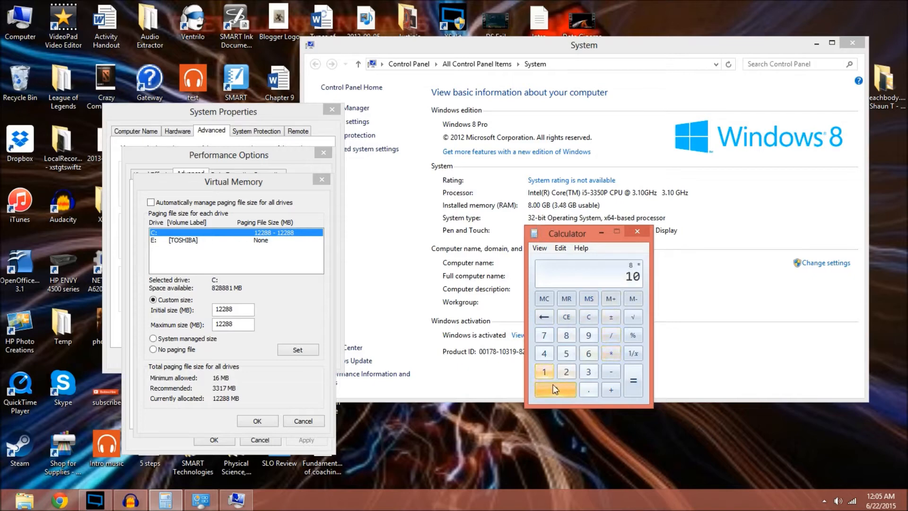
click(633, 380)
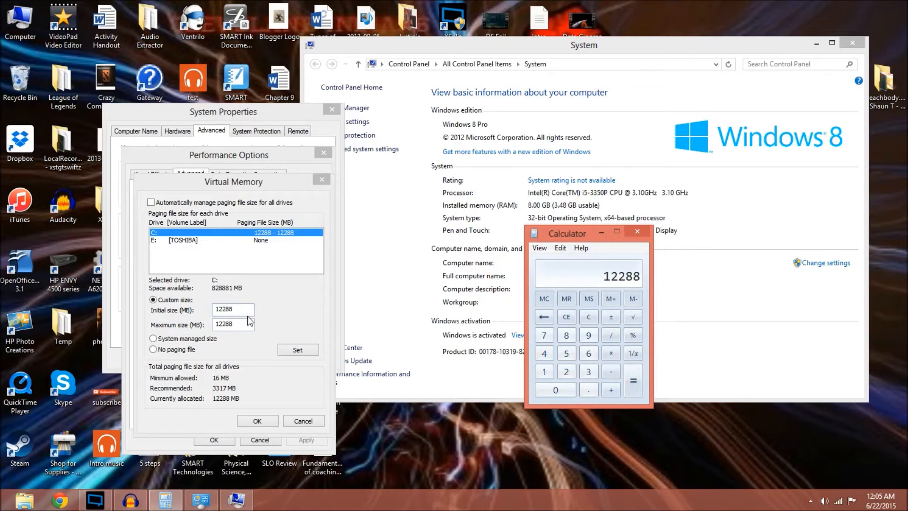
mouse_move(324, 139)
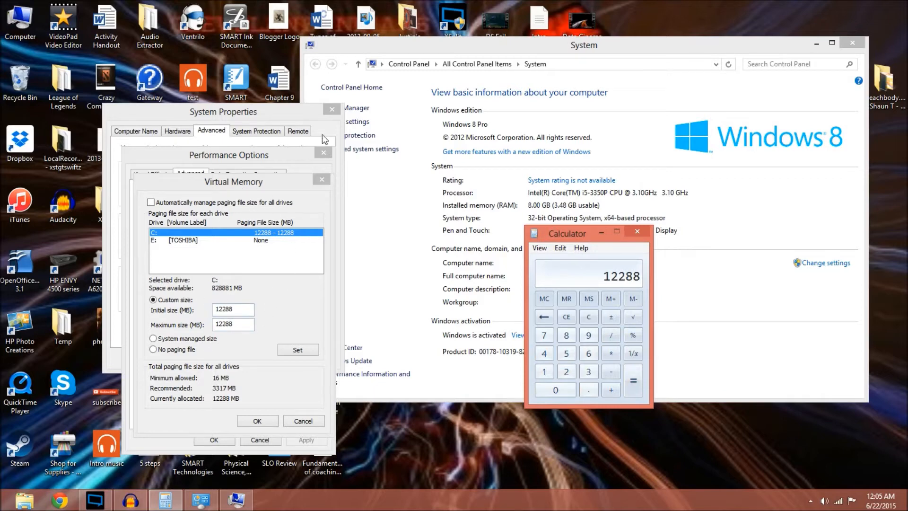
mouse_move(637, 233)
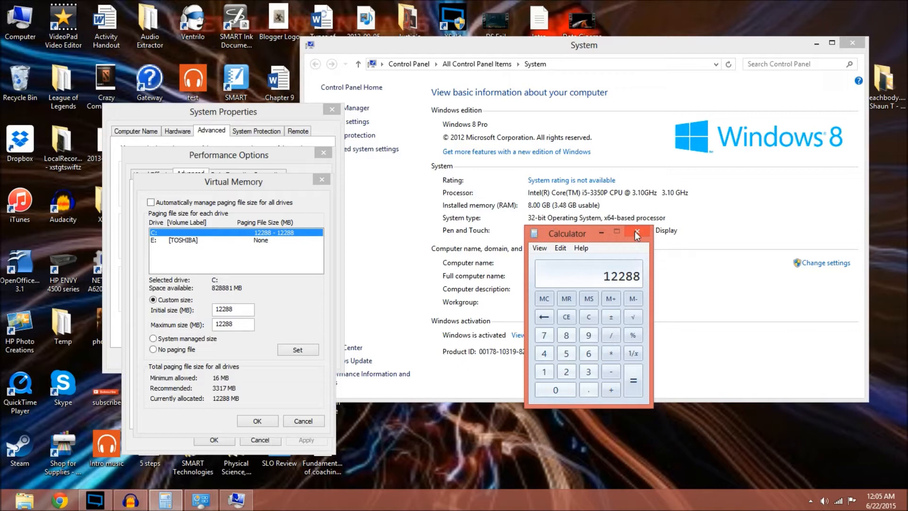
mouse_move(636, 233)
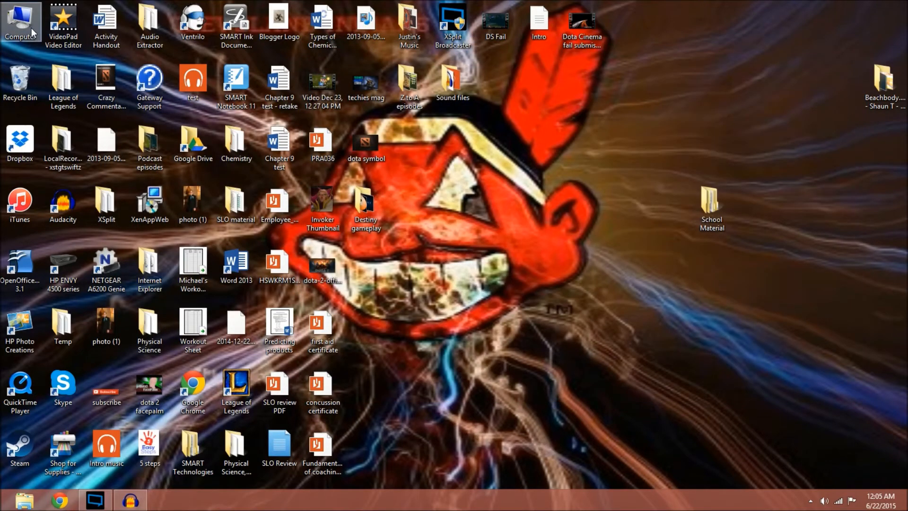
- Open Computer and browse into Local Disk (C:)
double_click(17, 18)
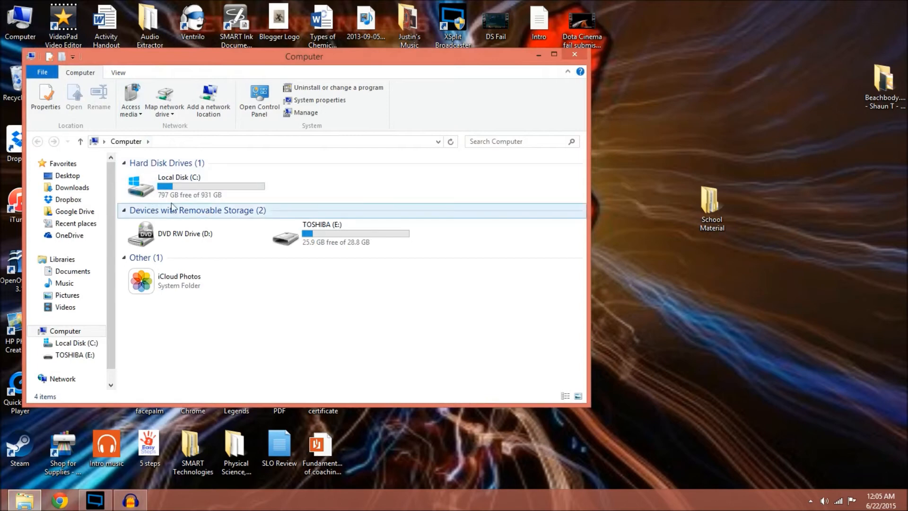
click(71, 343)
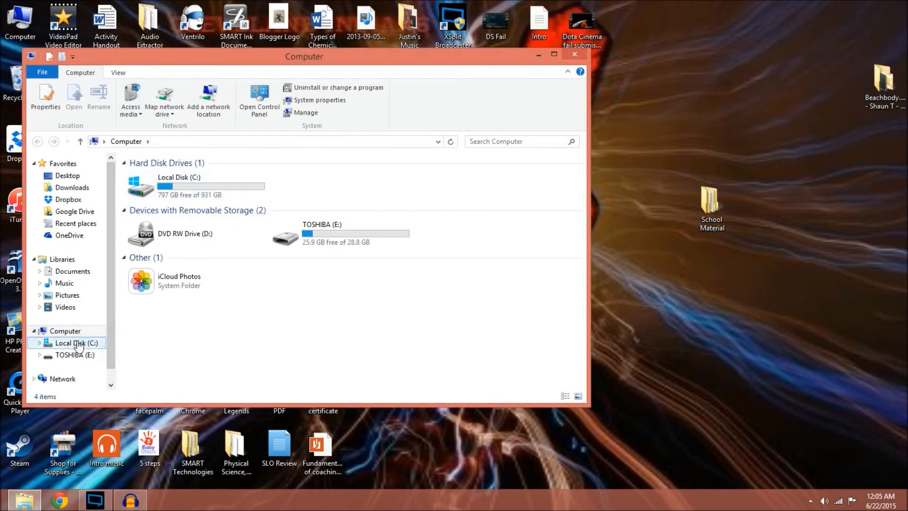
double_click(69, 343)
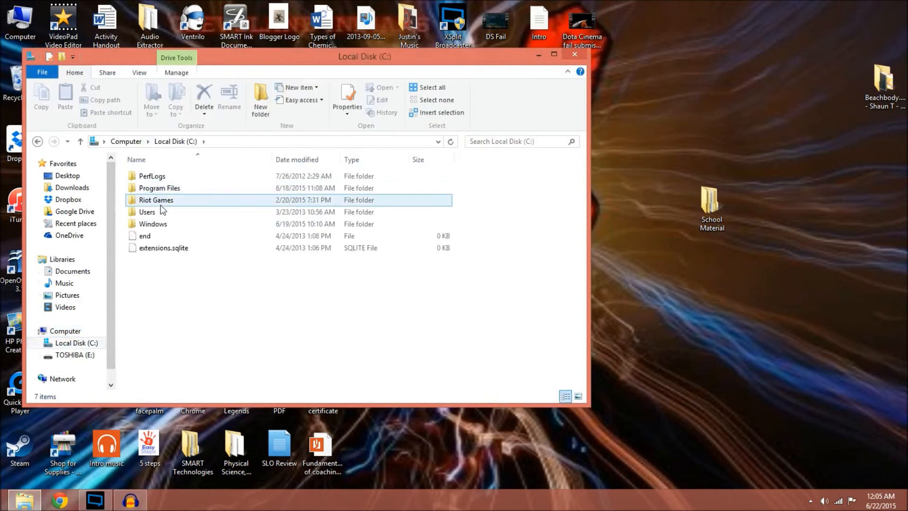
- Navigate Program Files > Windows Live > Photo Gallery and select MovieMaker
double_click(158, 188)
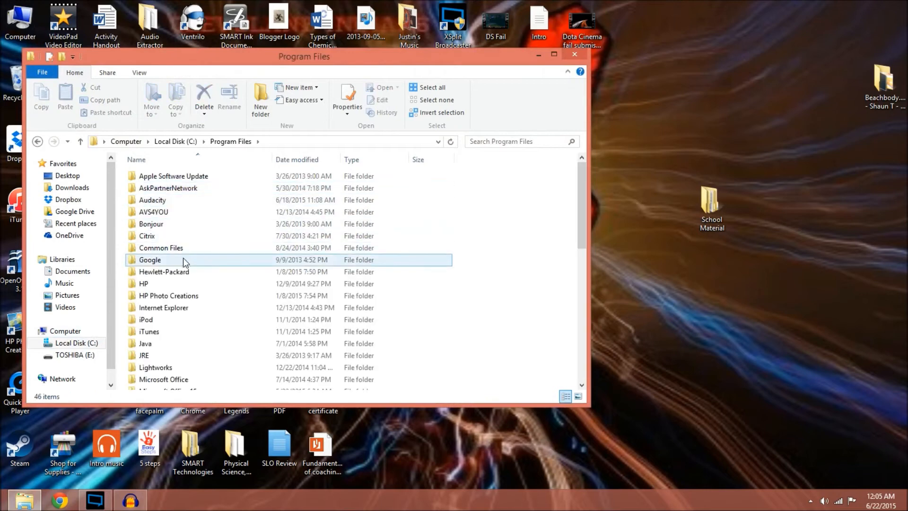
scroll(down, 3)
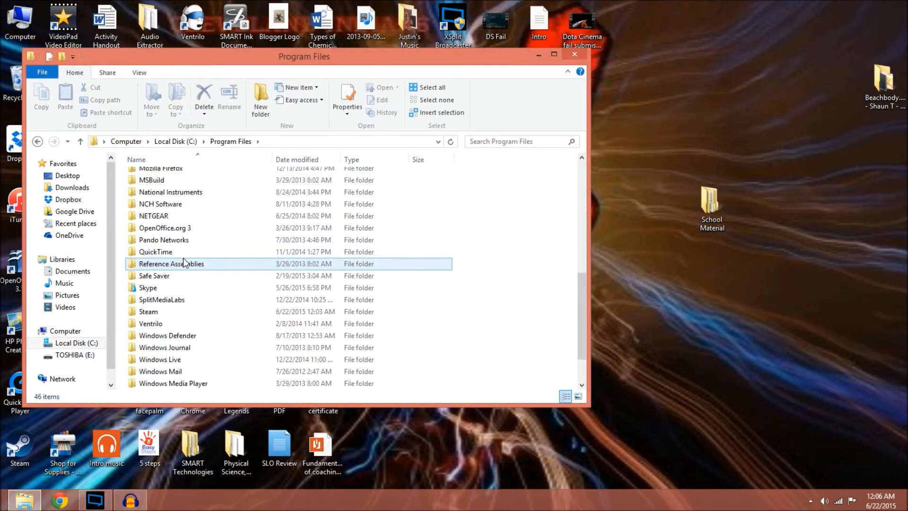
click(160, 360)
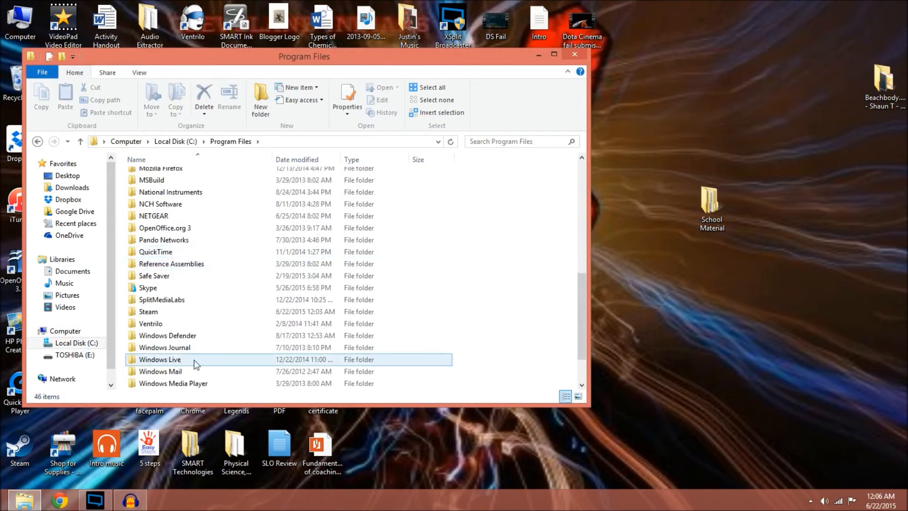
double_click(160, 360)
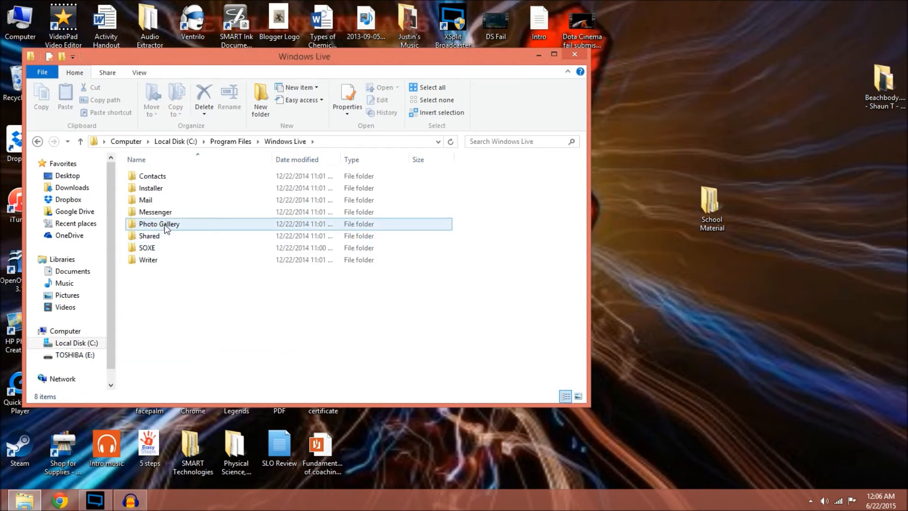
double_click(159, 224)
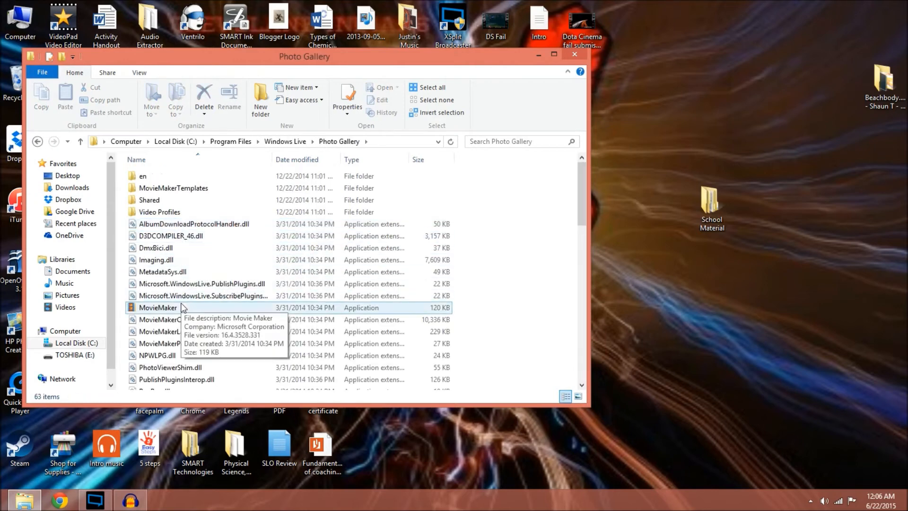
click(158, 308)
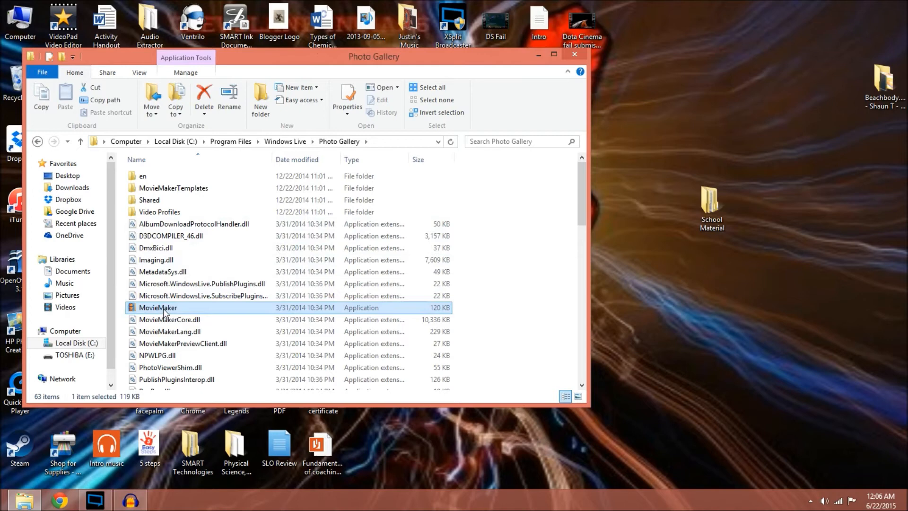
mouse_move(304, 376)
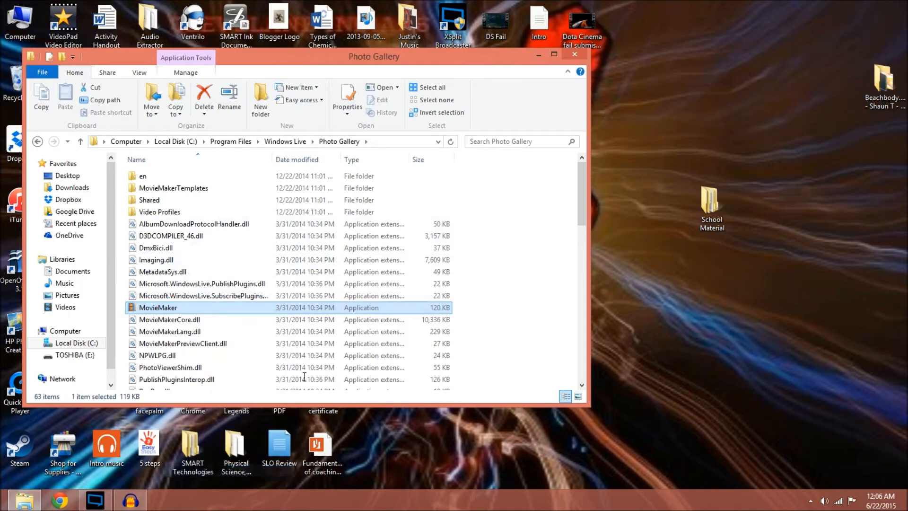
- In MovieMaker's Properties, enable Windows 7 compatibility mode and confirm with OK
click(346, 95)
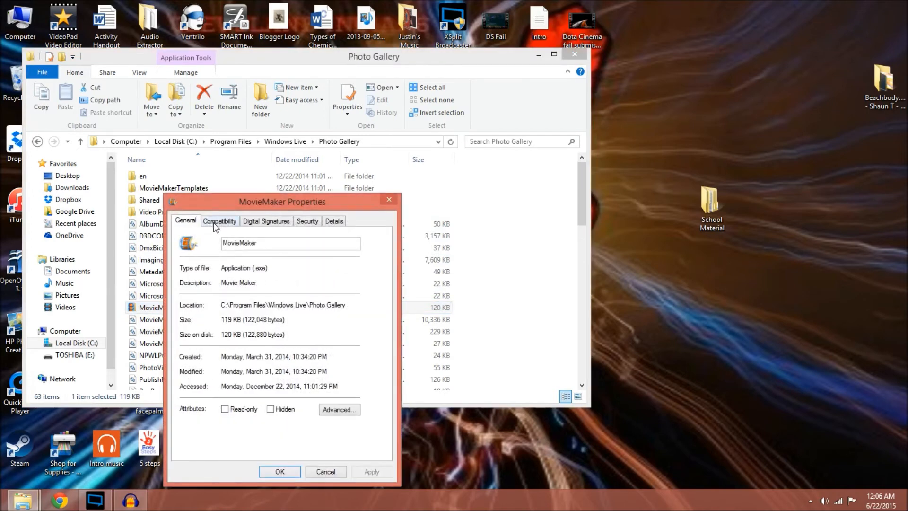
click(219, 221)
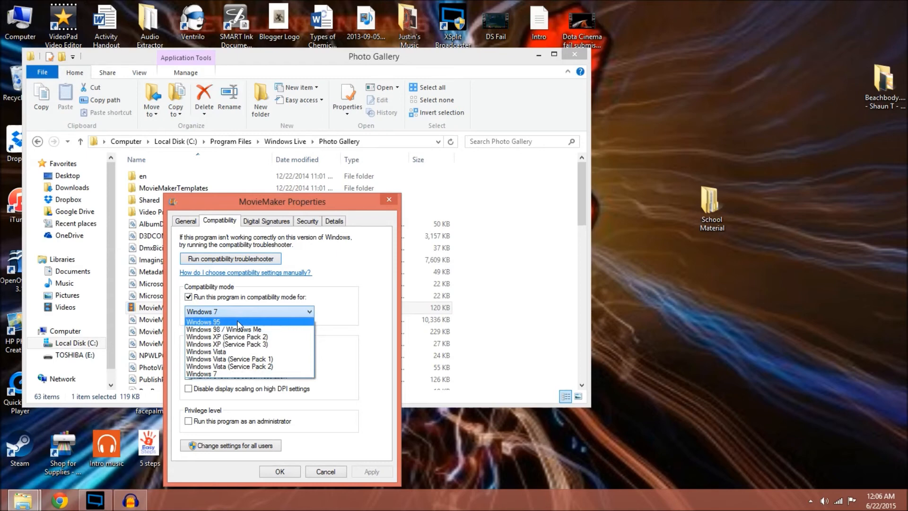
mouse_move(218, 375)
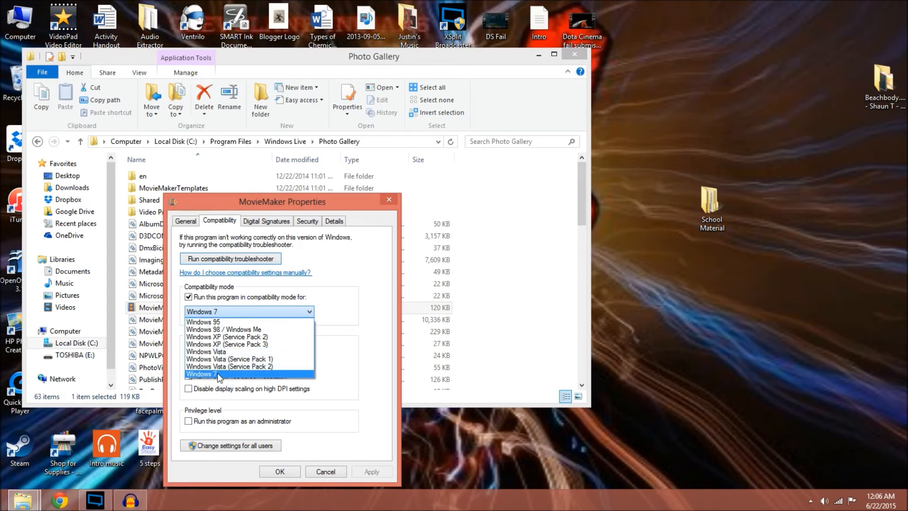
click(217, 374)
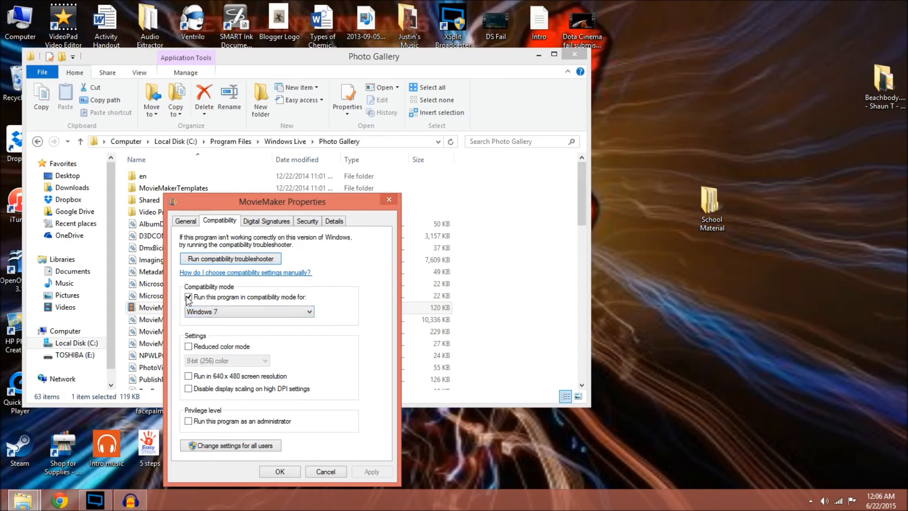
click(189, 297)
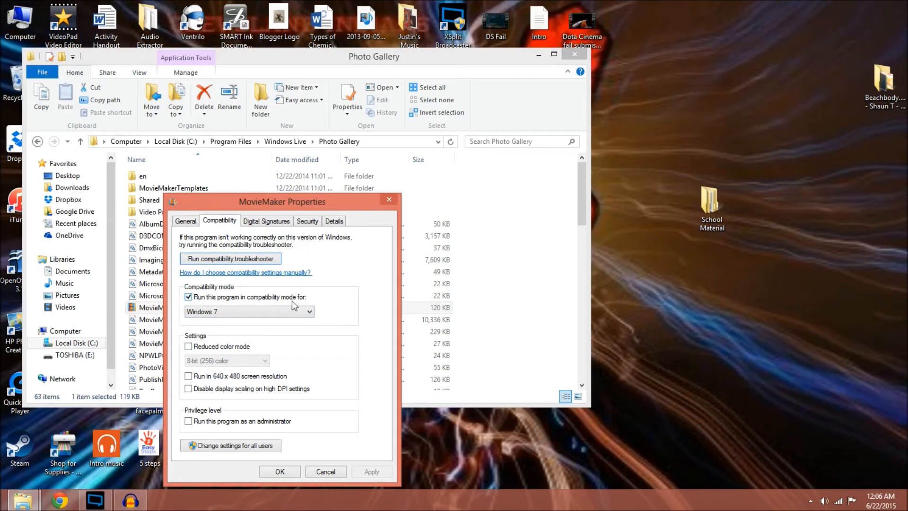
mouse_move(304, 478)
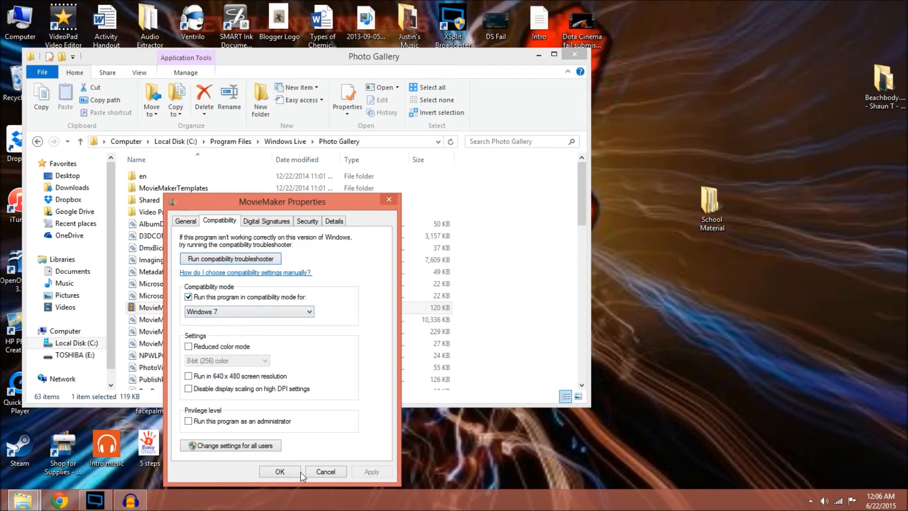
click(280, 472)
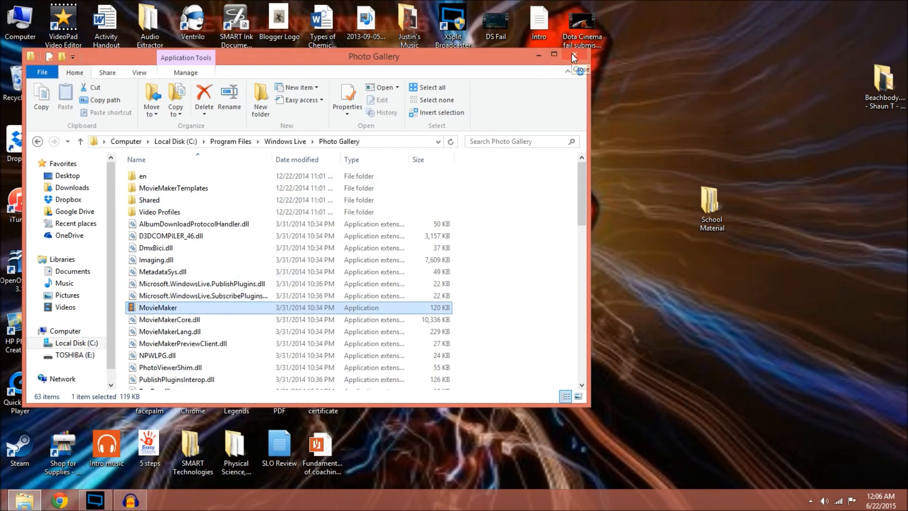
mouse_move(573, 56)
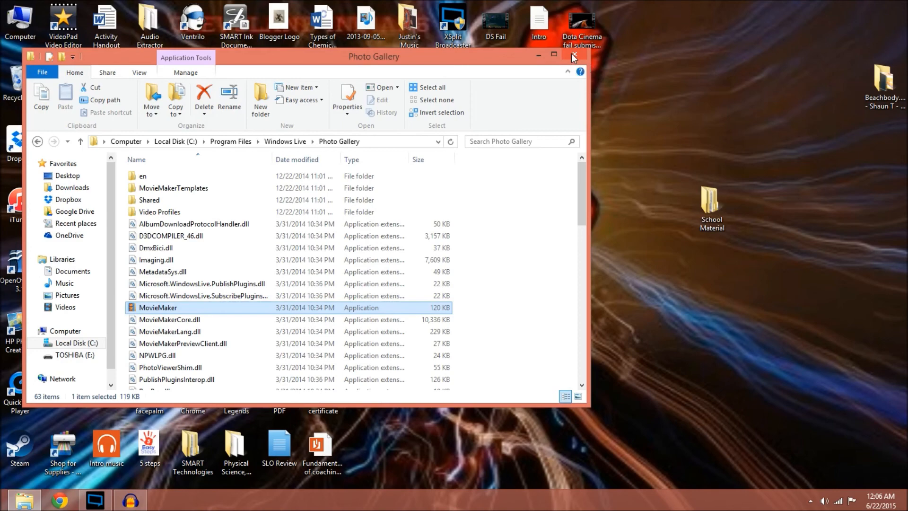
- Close the Photo Gallery folder window, then click the taskbar
click(572, 56)
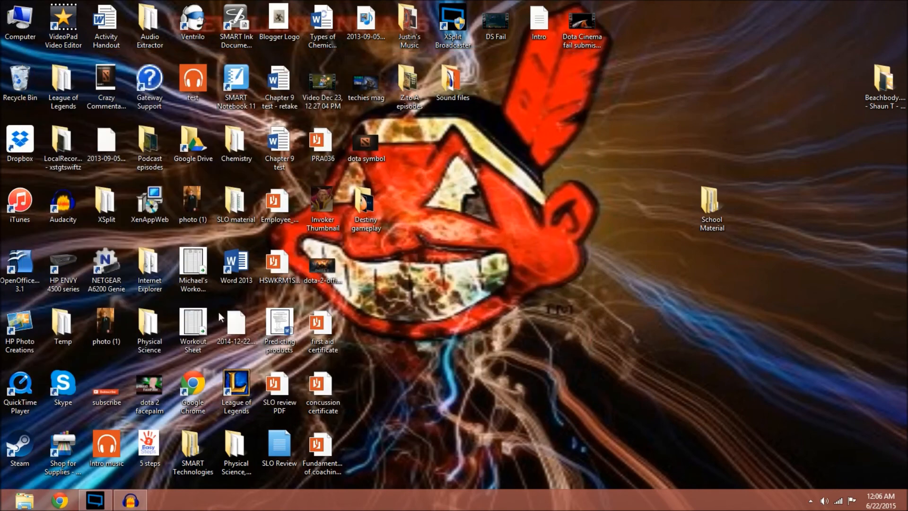
click(86, 499)
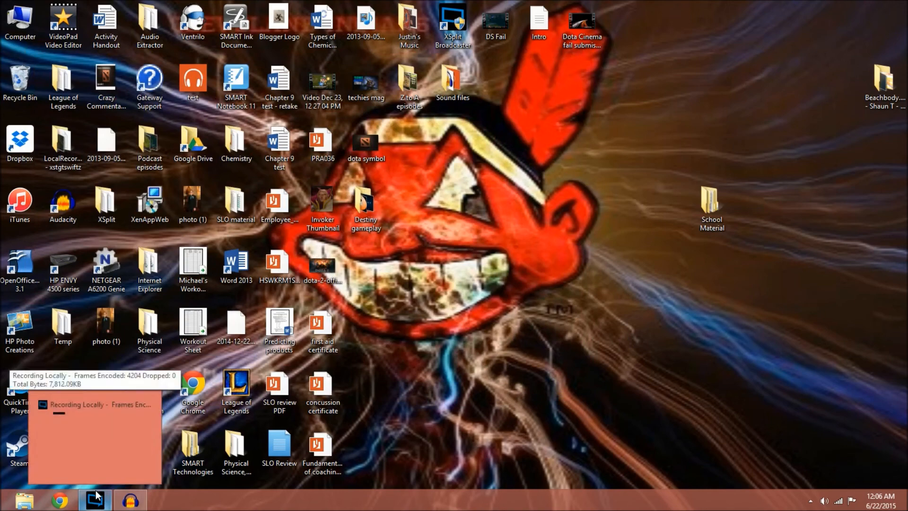